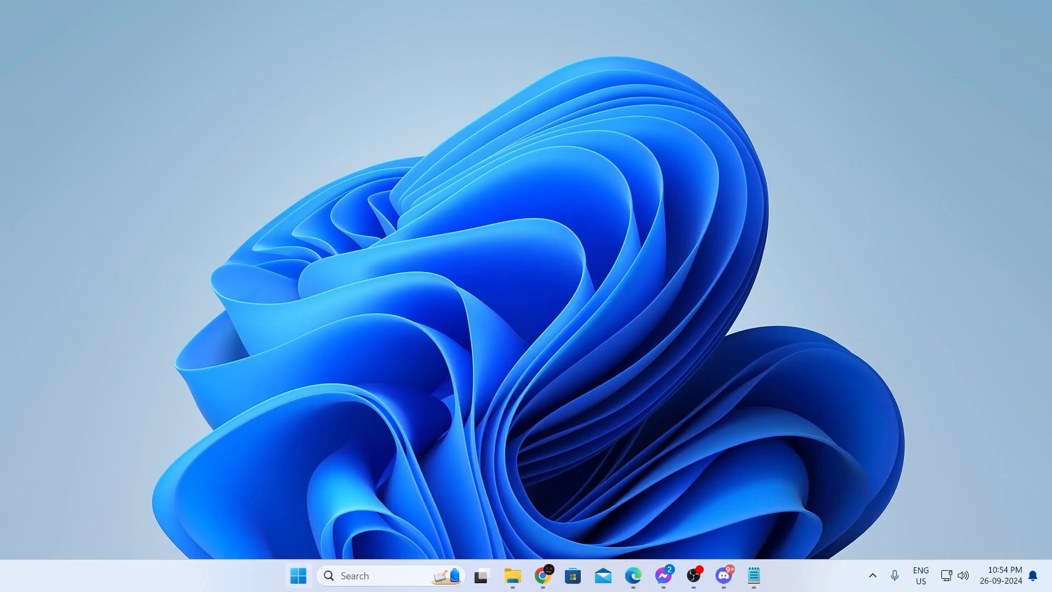
# Launch Command Prompt with administrator rights from a 'cmd' search
pyautogui.write('cmd')
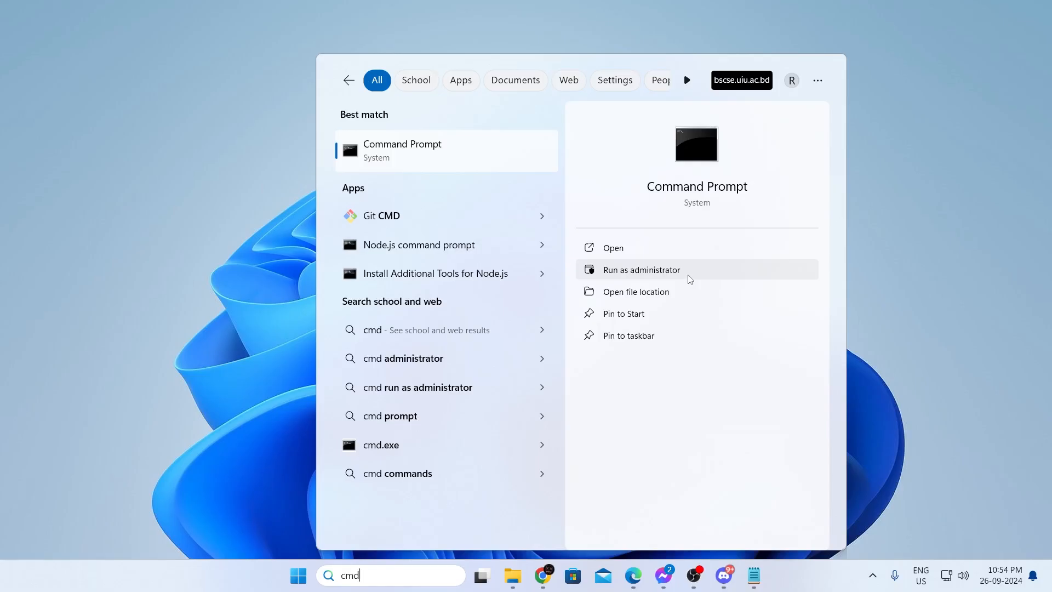
pyautogui.click(640, 269)
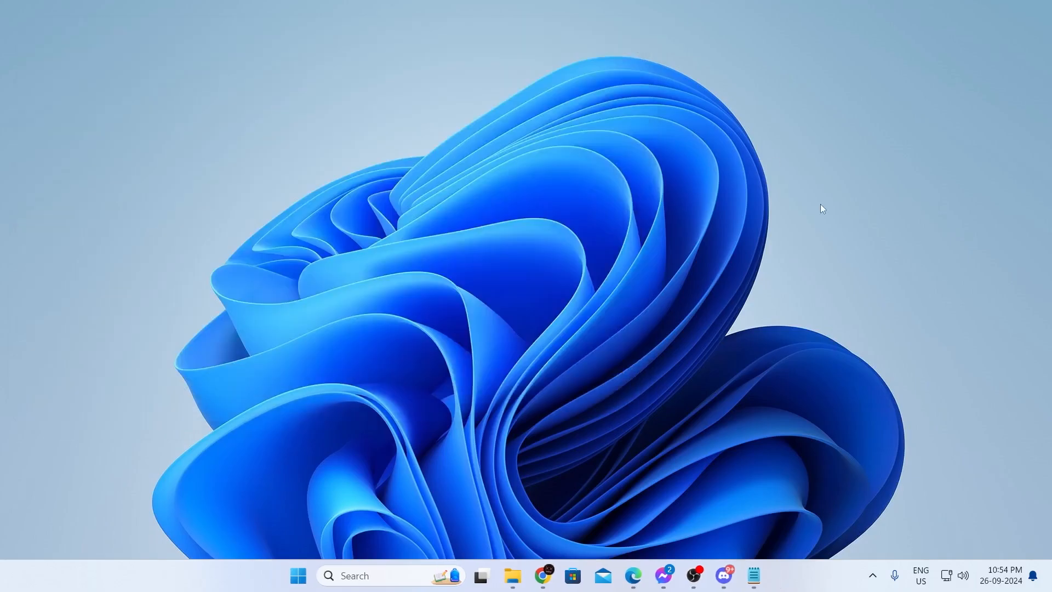
pyautogui.moveTo(870, 247)
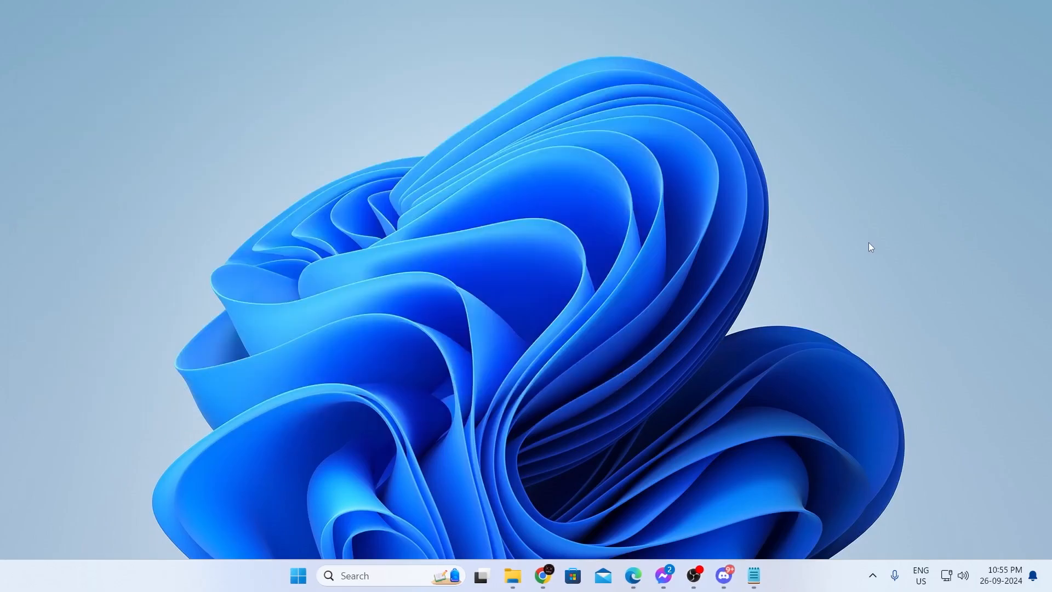
# Start the Registry Editor through the Run dialog from the Start menu
pyautogui.rightClick(297, 575)
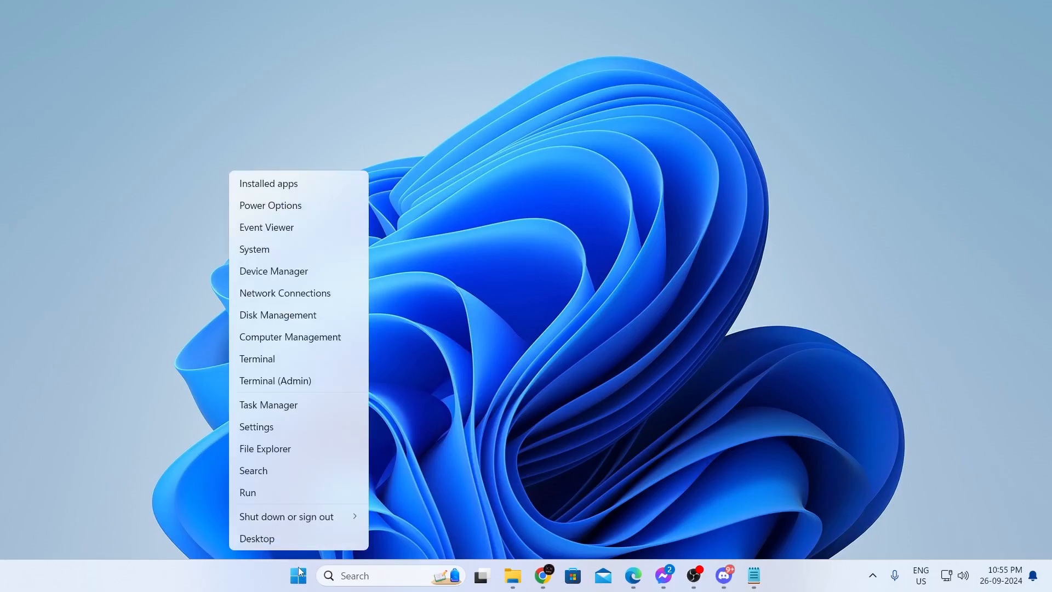
pyautogui.click(246, 492)
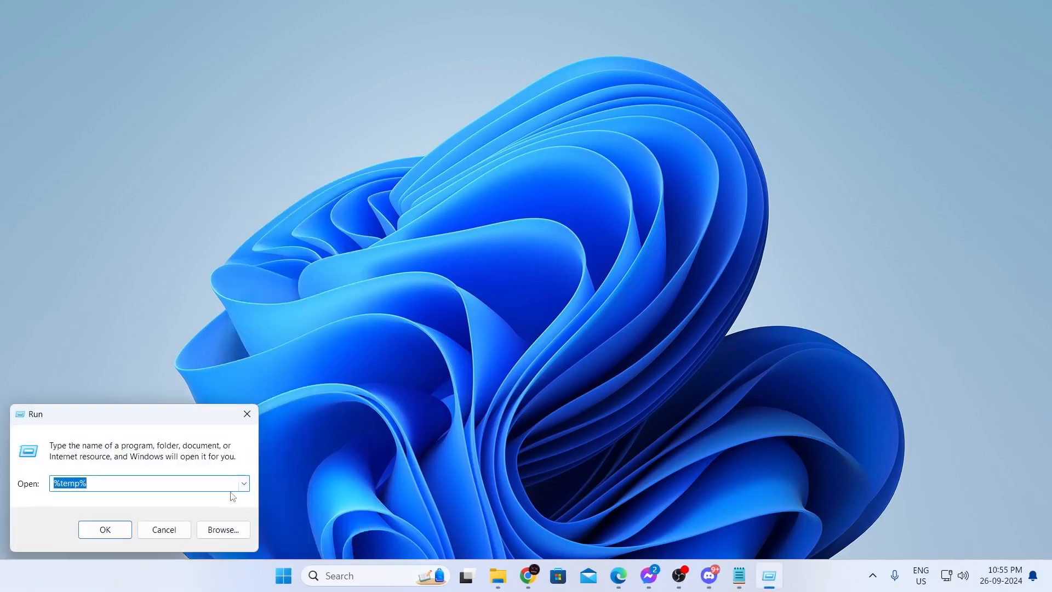
pyautogui.click(104, 529)
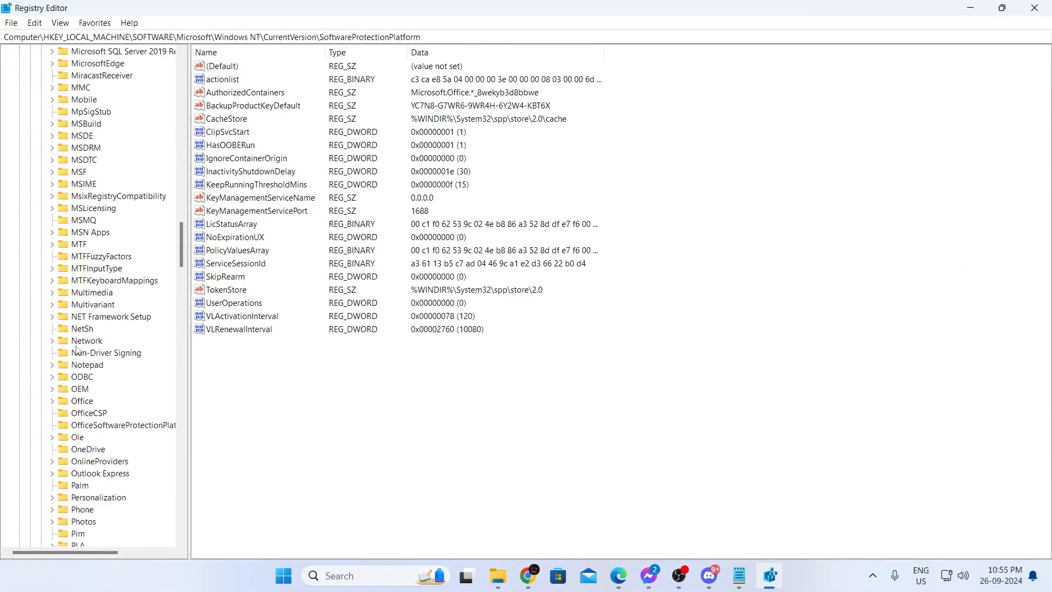
# Browse to SOFTWARE > Microsoft > Windows NT > CurrentVersion and show its values
pyautogui.scroll(3)
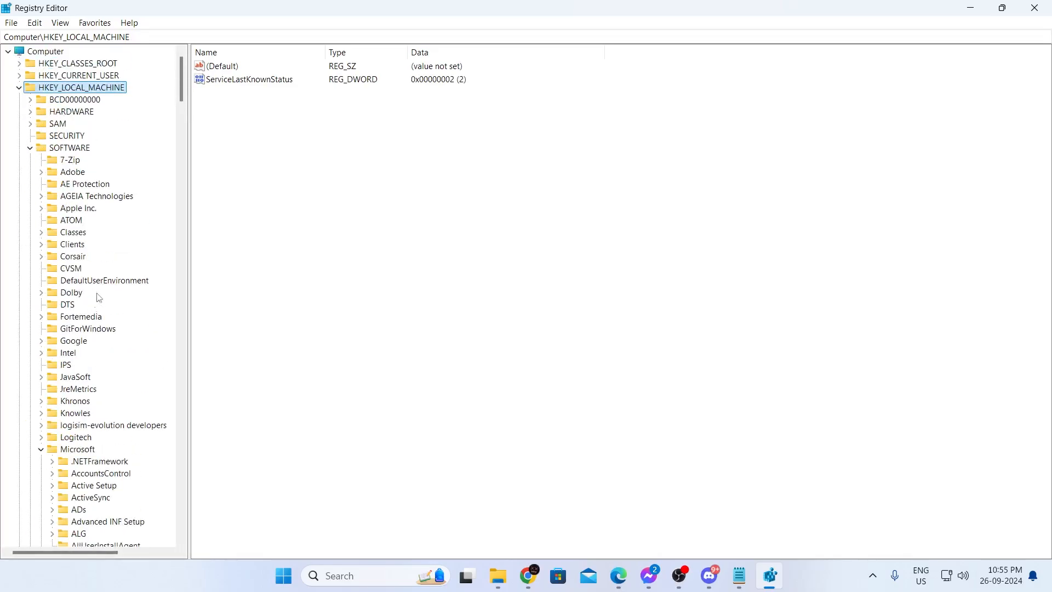
pyautogui.click(77, 449)
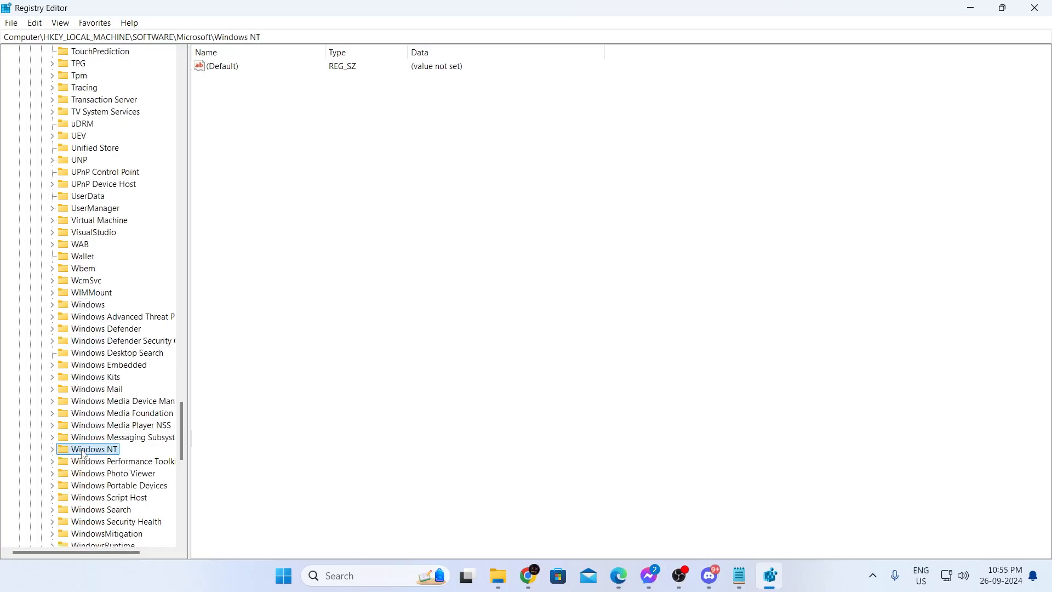
pyautogui.click(51, 449)
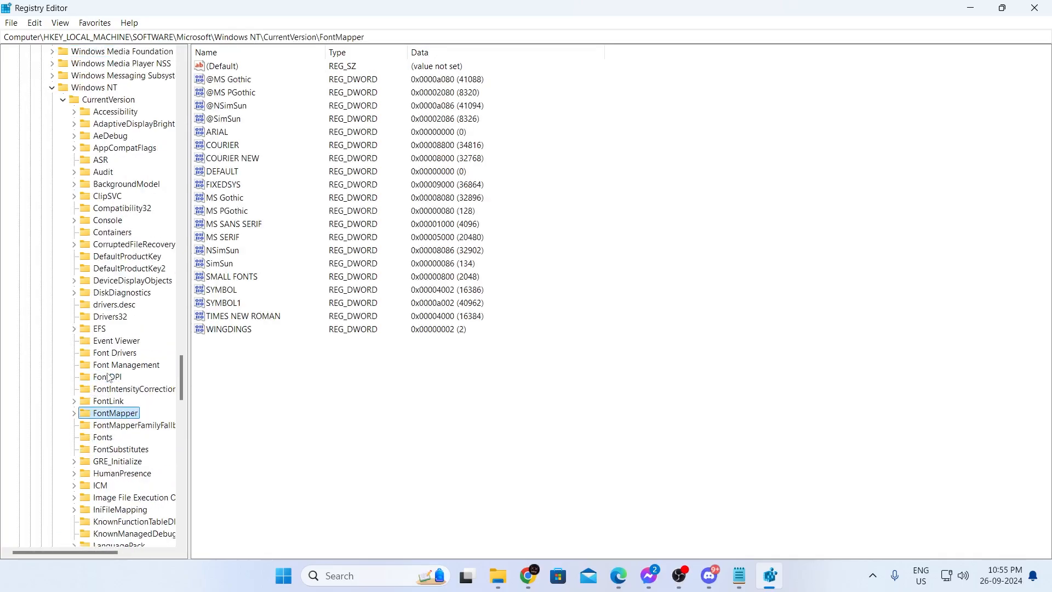
pyautogui.click(108, 100)
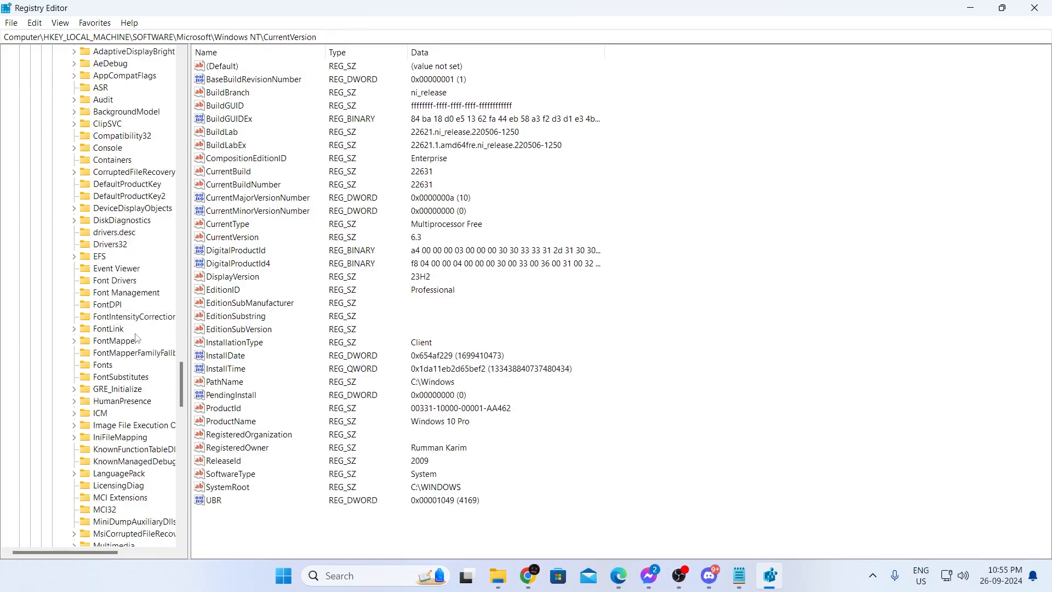
# Edit the BackupProductKeyDefault value under SoftwareProtectionPlatform to reveal the product key
pyautogui.click(108, 461)
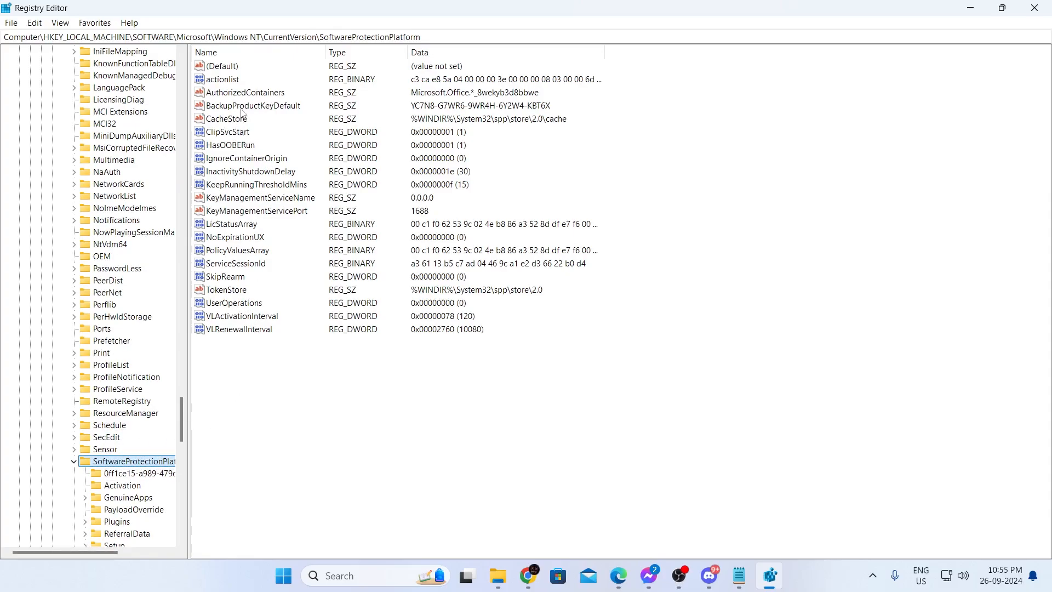
pyautogui.click(253, 105)
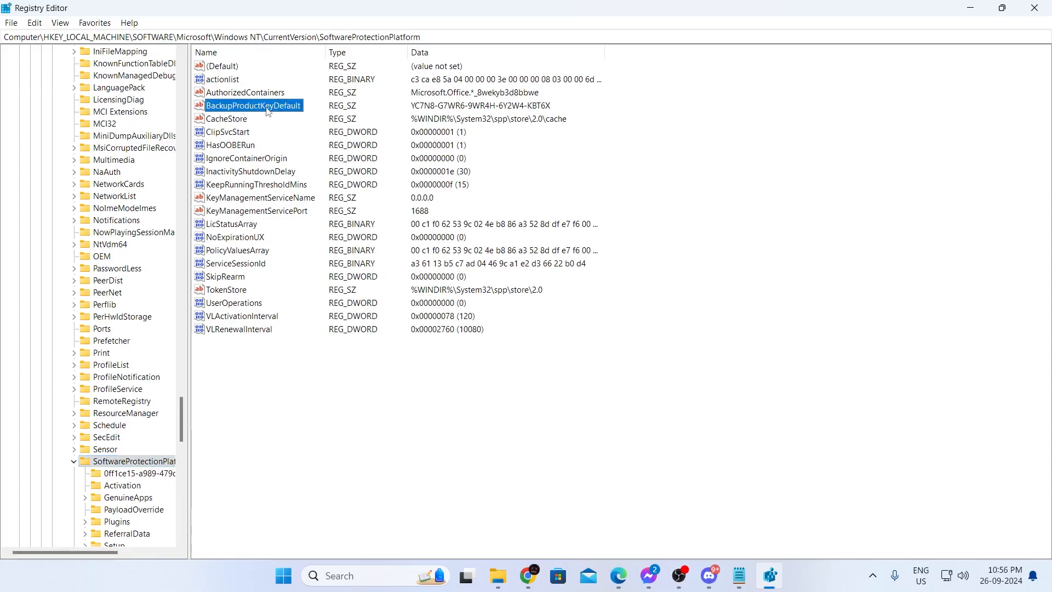
pyautogui.doubleClick(253, 105)
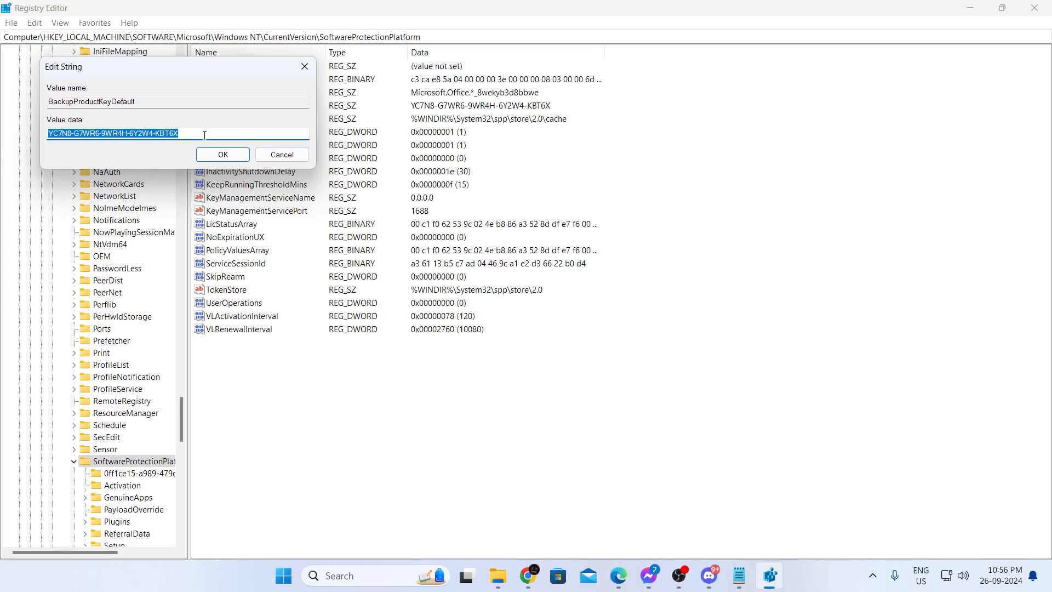